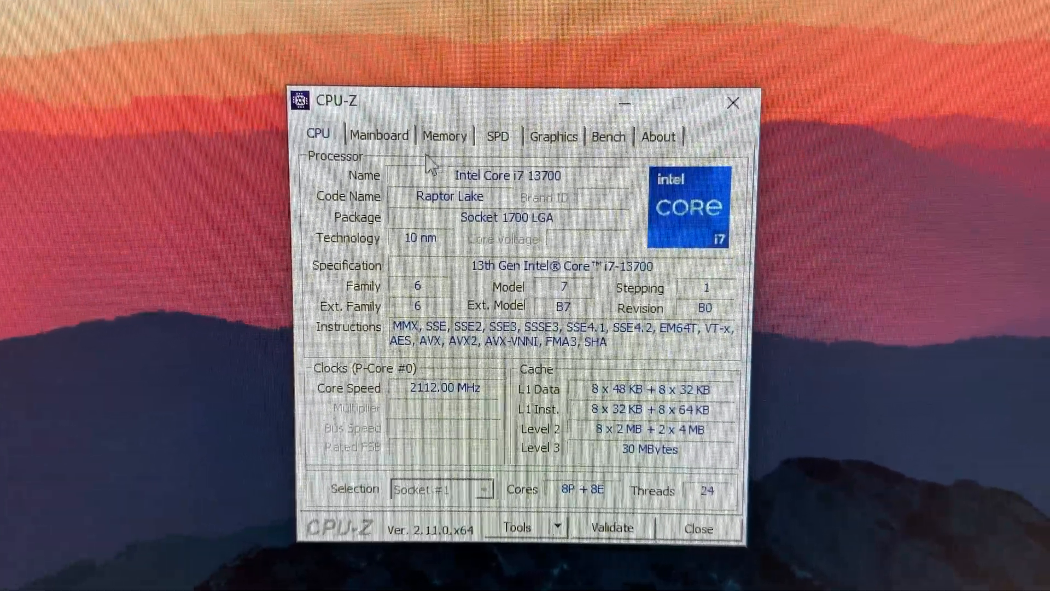
Step: Check the 16 GB memory total, then view the SPD readout for Slot #2
left_click(444, 136)
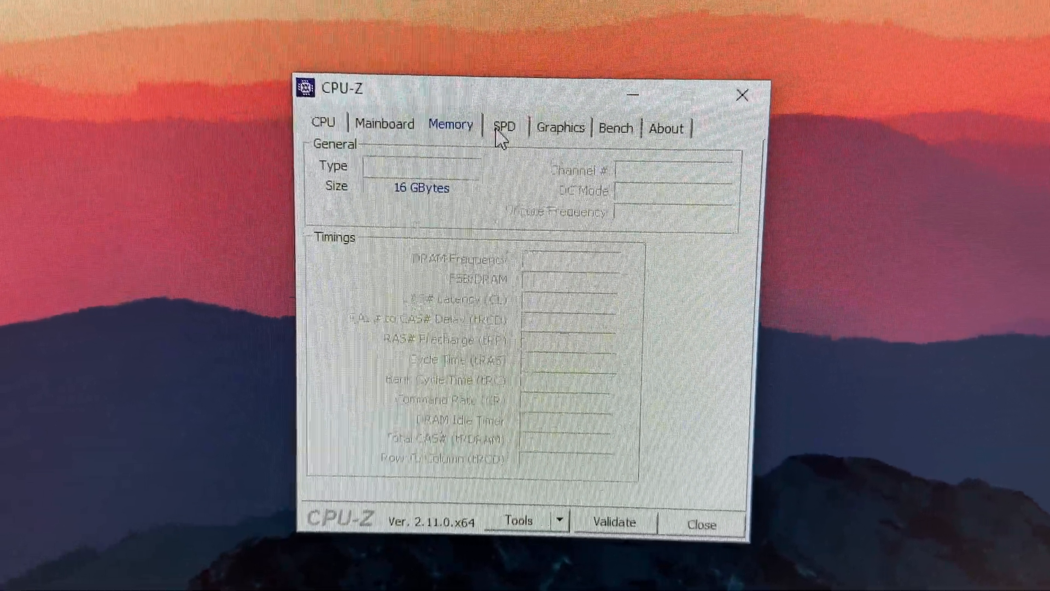
left_click(502, 127)
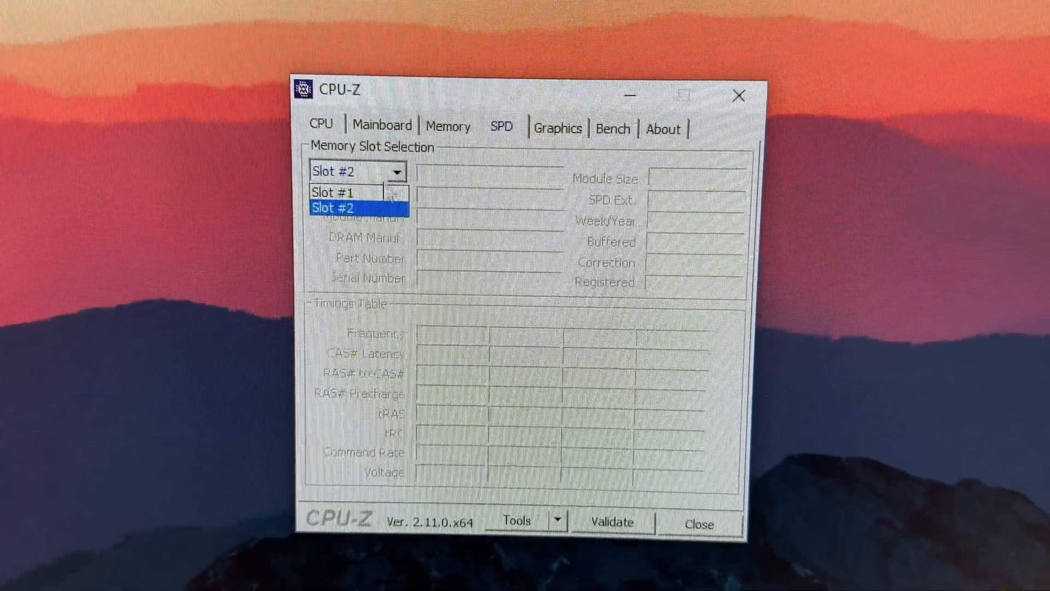
left_click(341, 192)
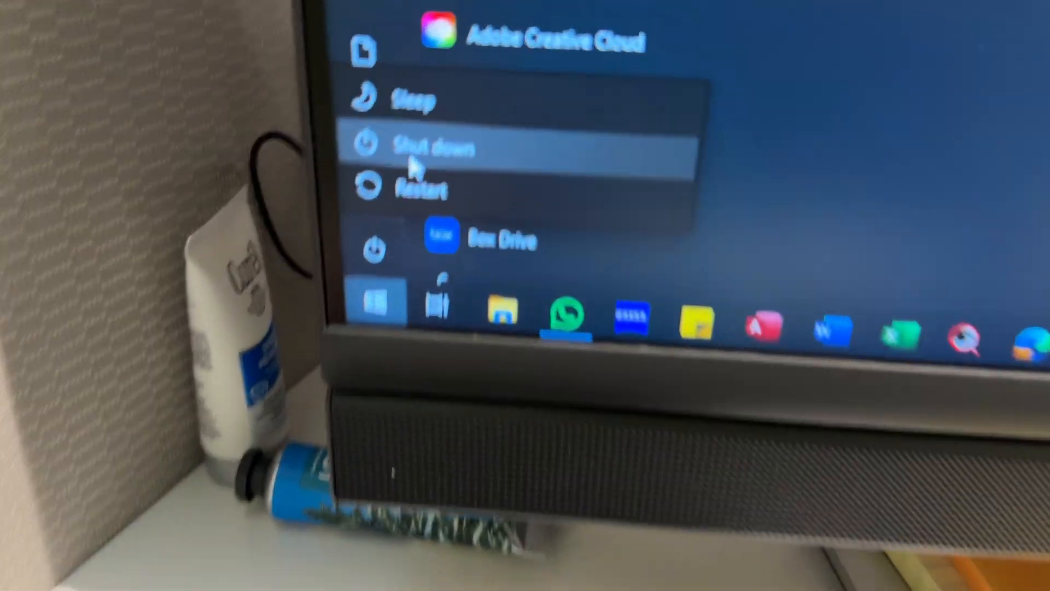
Step: Shut down the computer from the Start menu power options
left_click(433, 148)
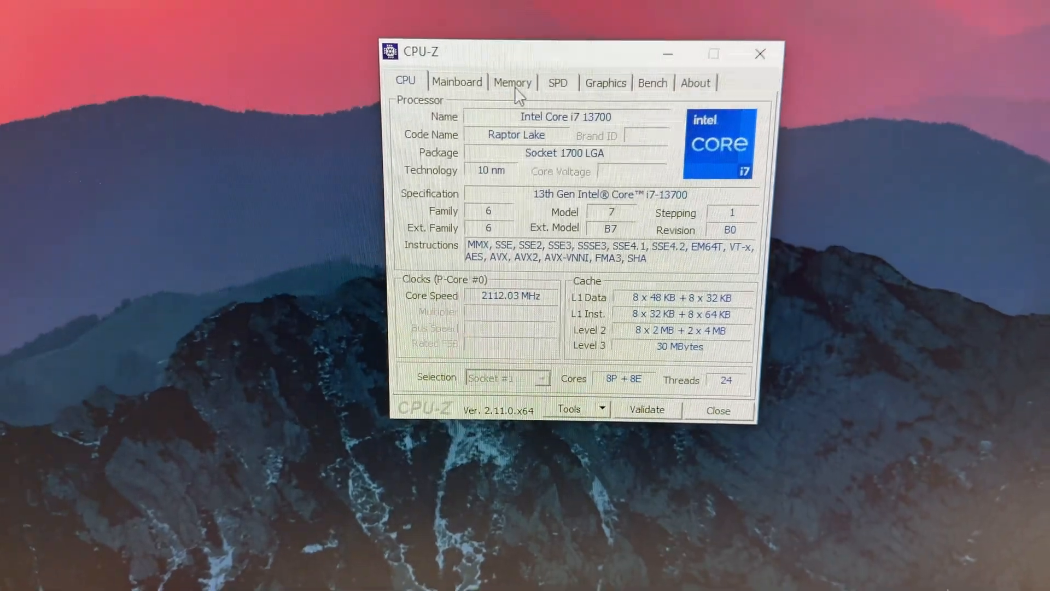
Step: Confirm 32 GB total, then inspect the 16 GB SK Hynix and Crucial modules in slots 1 and 2
left_click(512, 83)
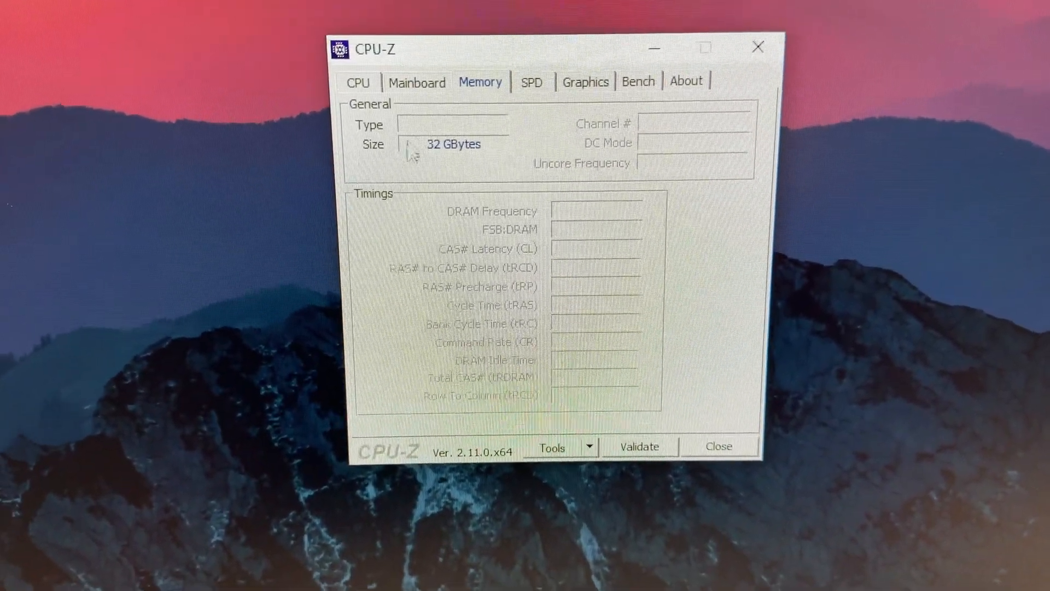
left_click(532, 80)
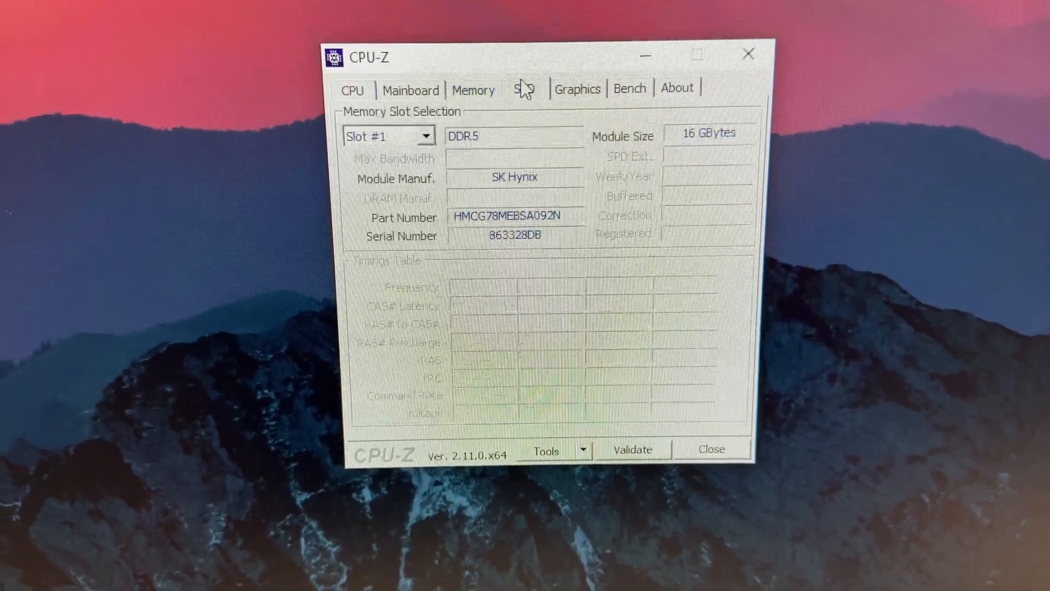
left_click(390, 134)
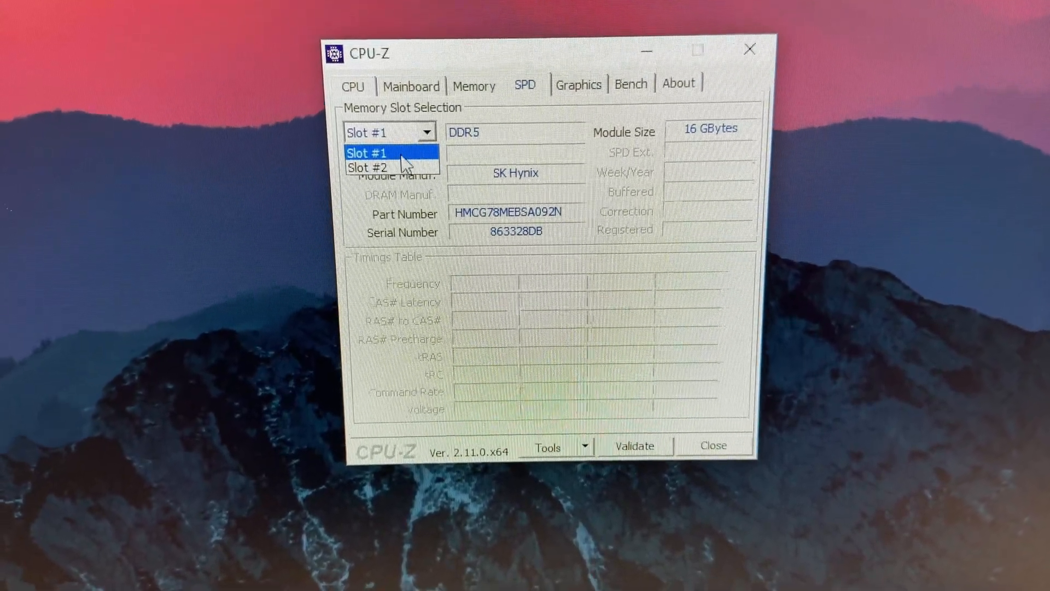
left_click(368, 167)
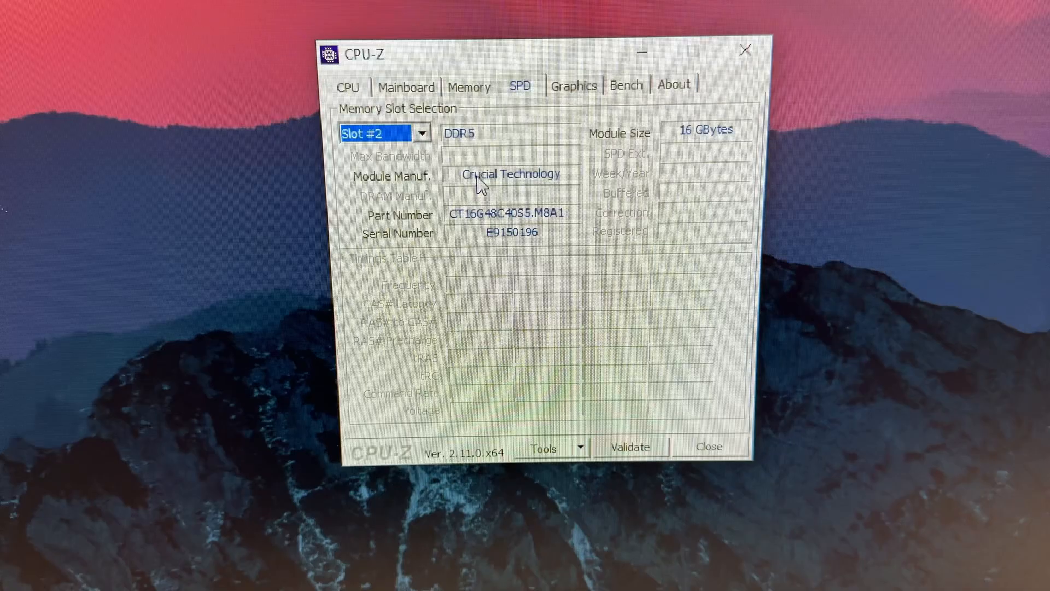
left_click(385, 134)
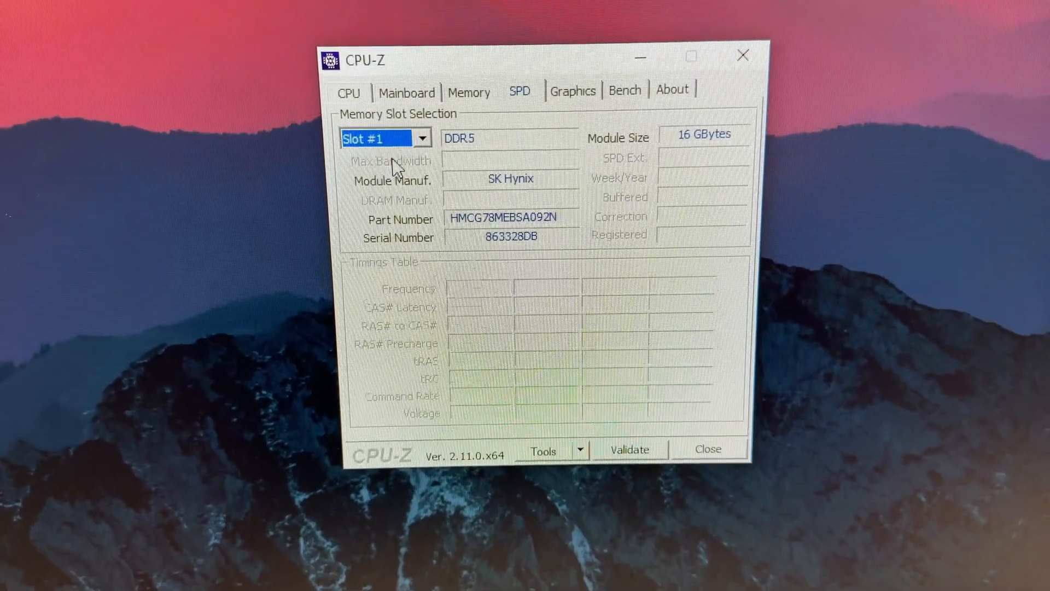